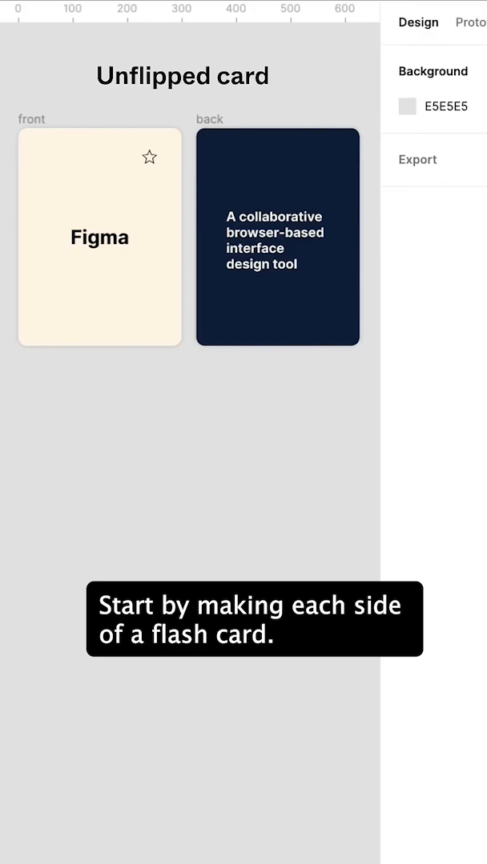
Step: Flip the back card horizontally with Shift+H, then flip its text back to readable
click(277, 236)
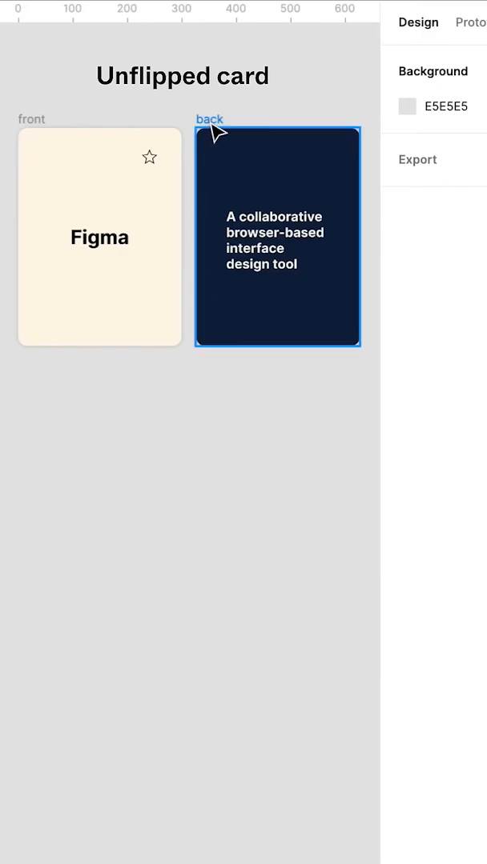
key(shift+h)
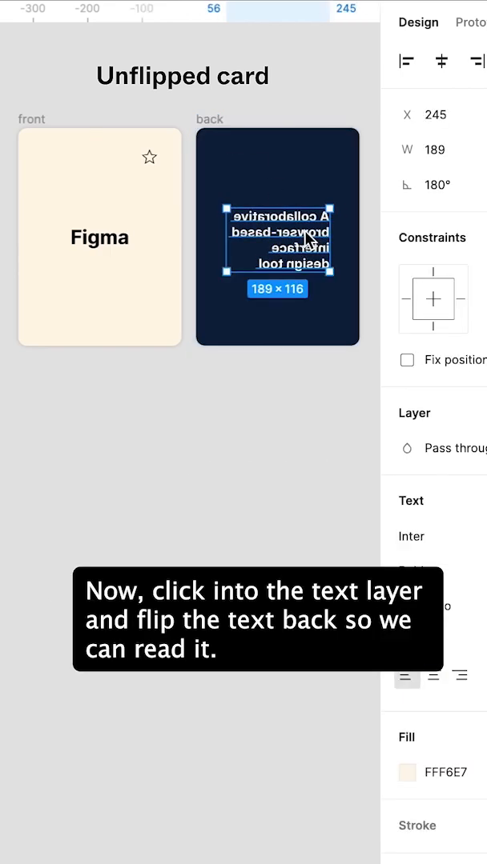
key(shift+h)
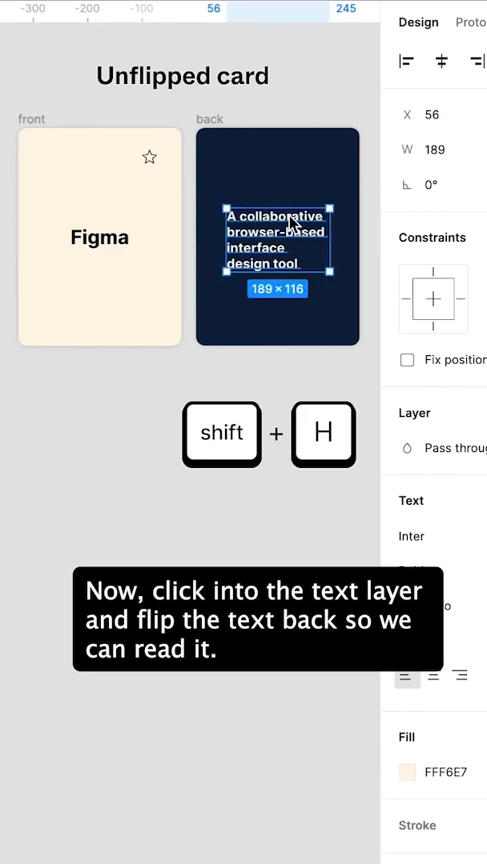